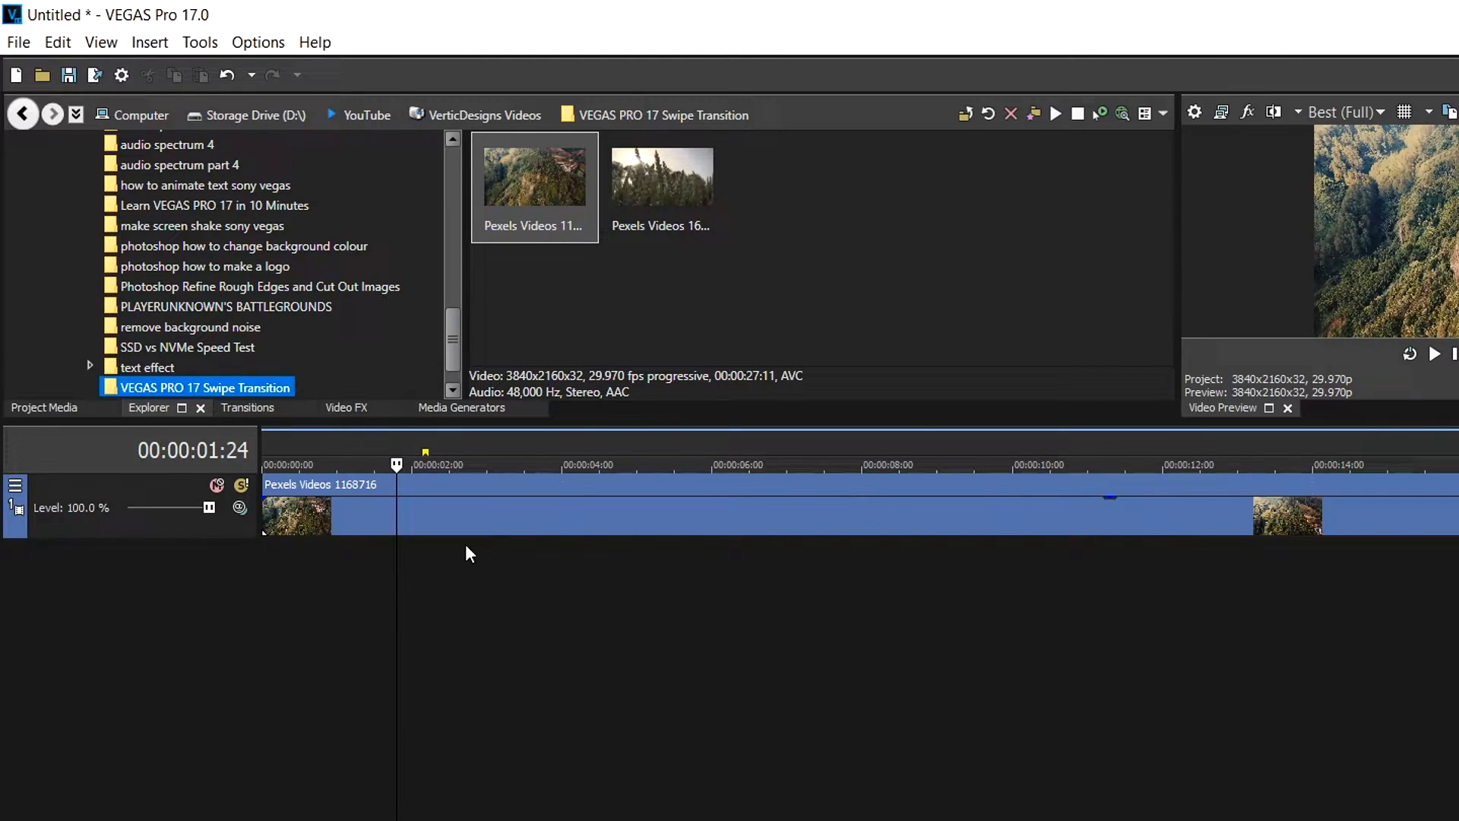
Enable Disable resample in the aerial clip's event properties.
right_click(298, 517)
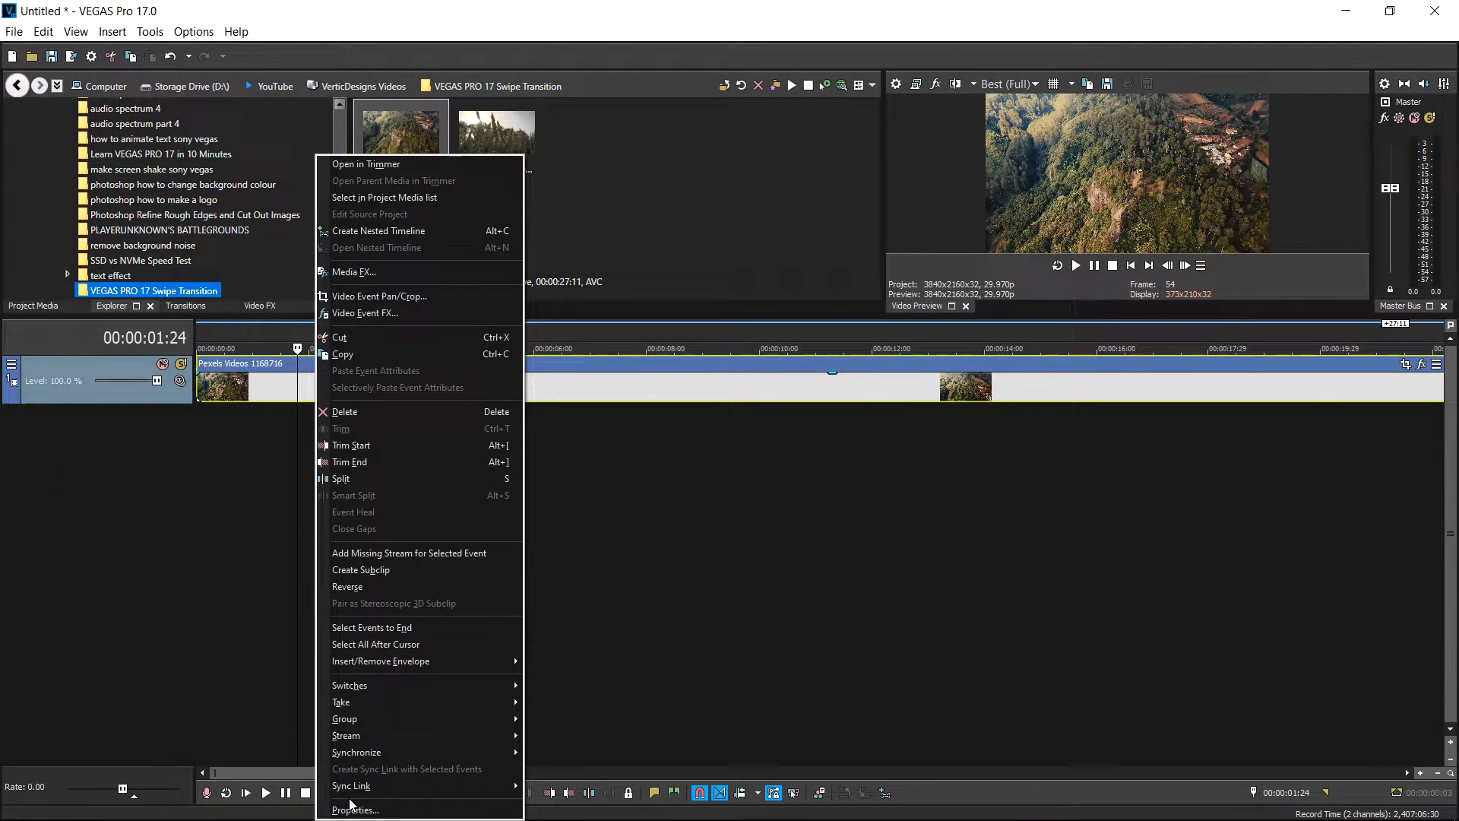
left_click(353, 809)
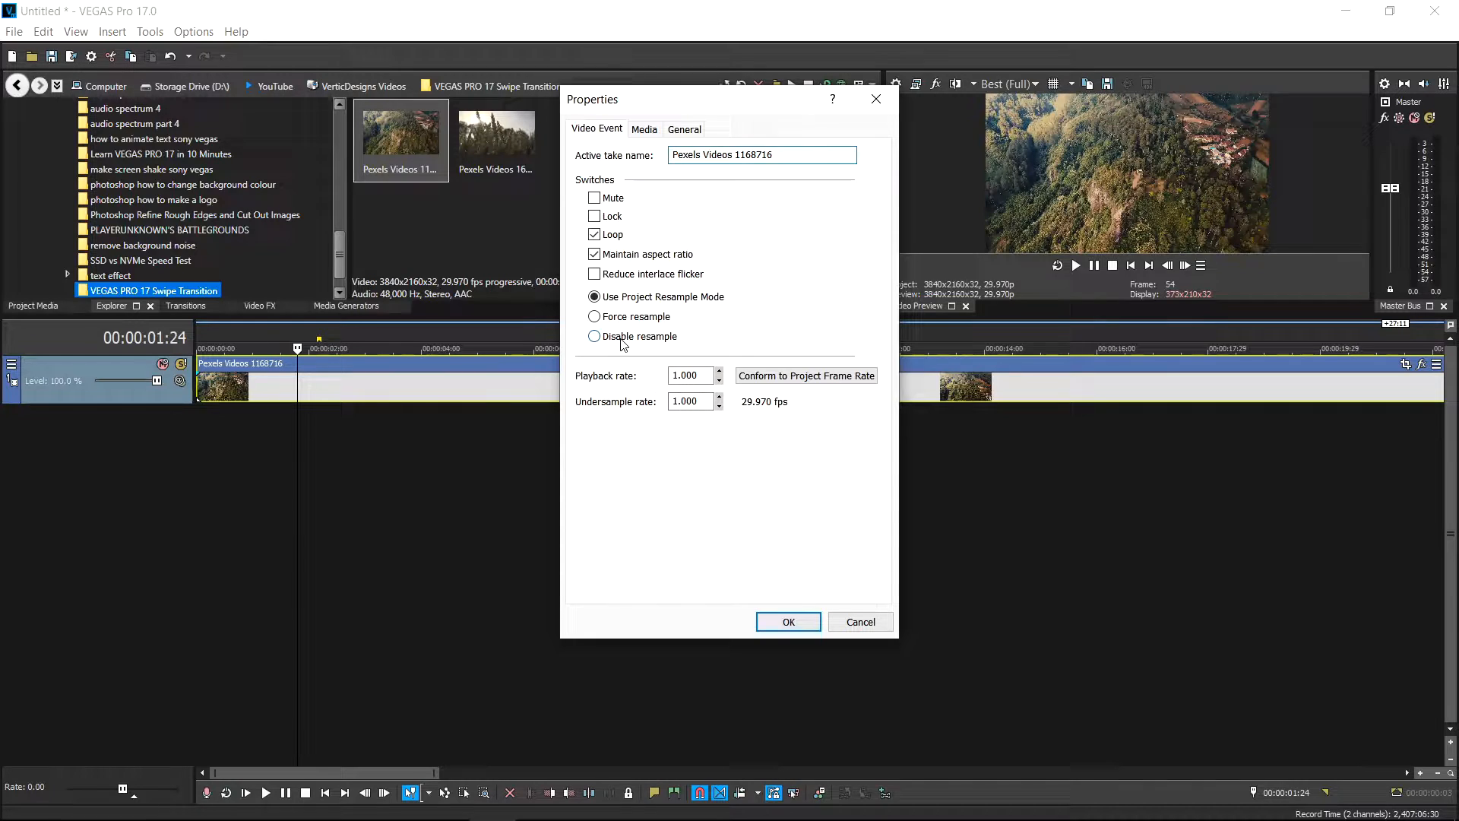
left_click(788, 621)
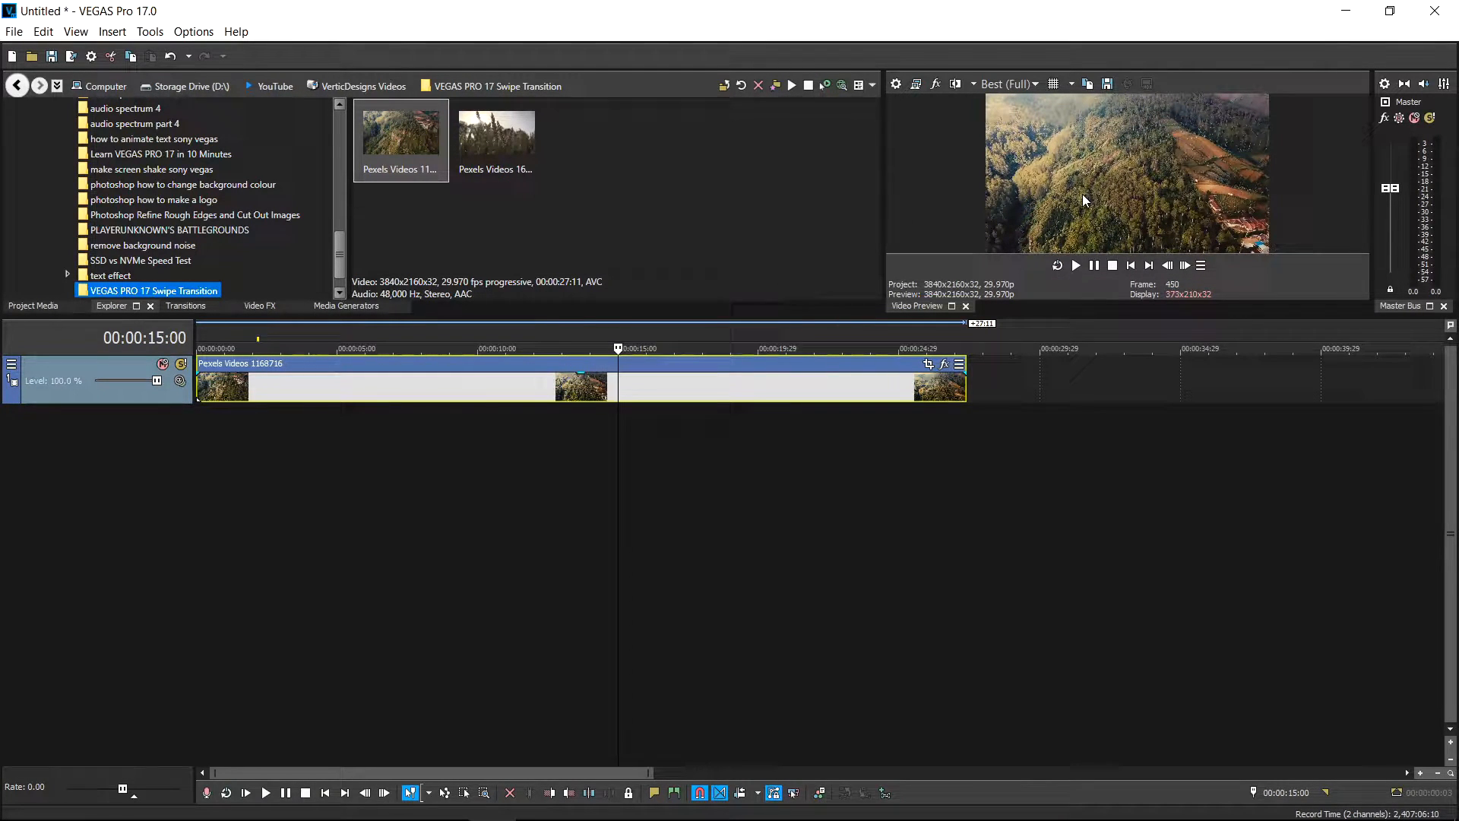
mouse_move(1078, 192)
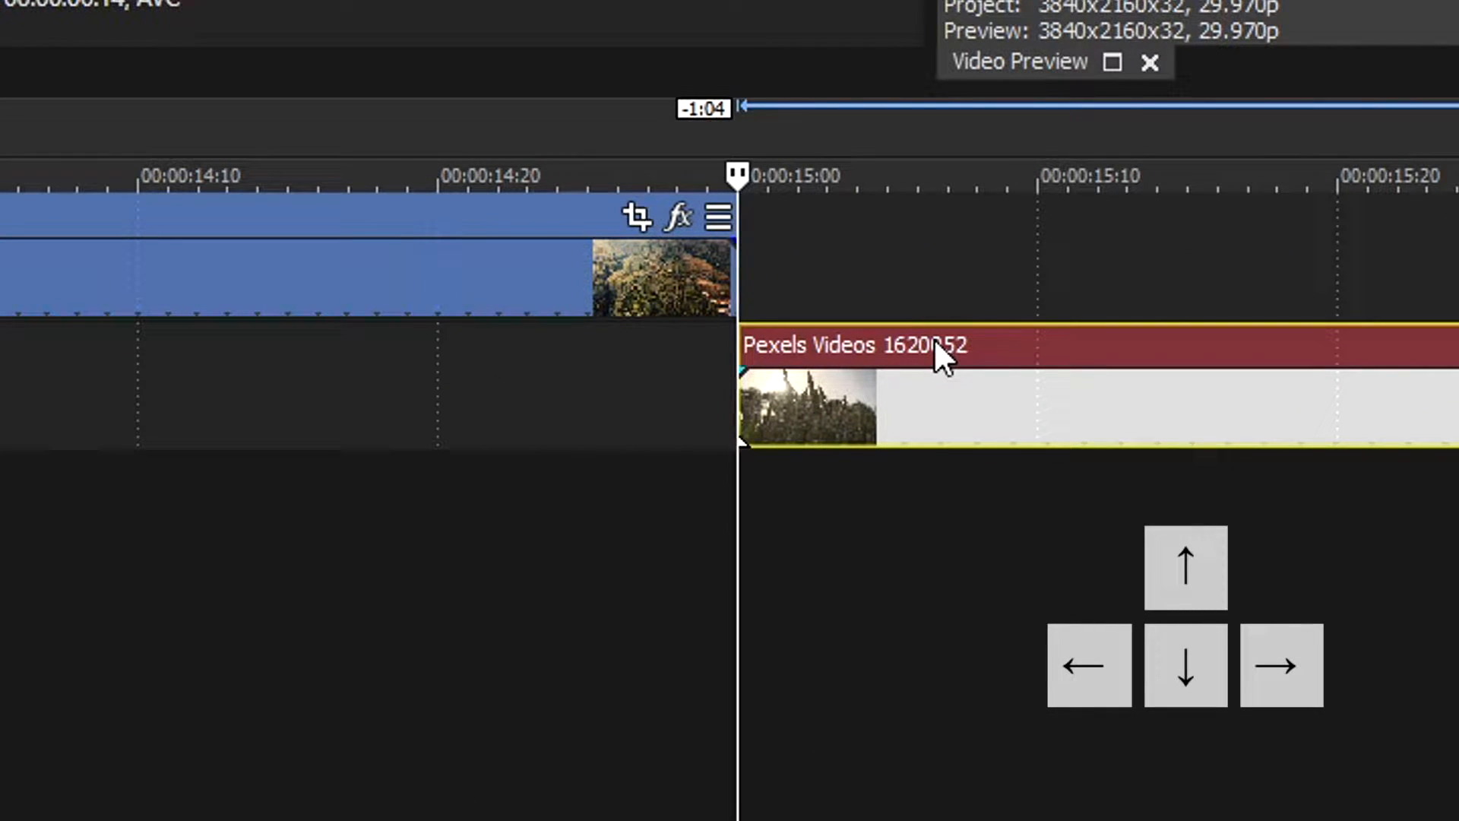
Drag the wheat clip's start a few frames before the aerial clip's end.
left_click(1088, 664)
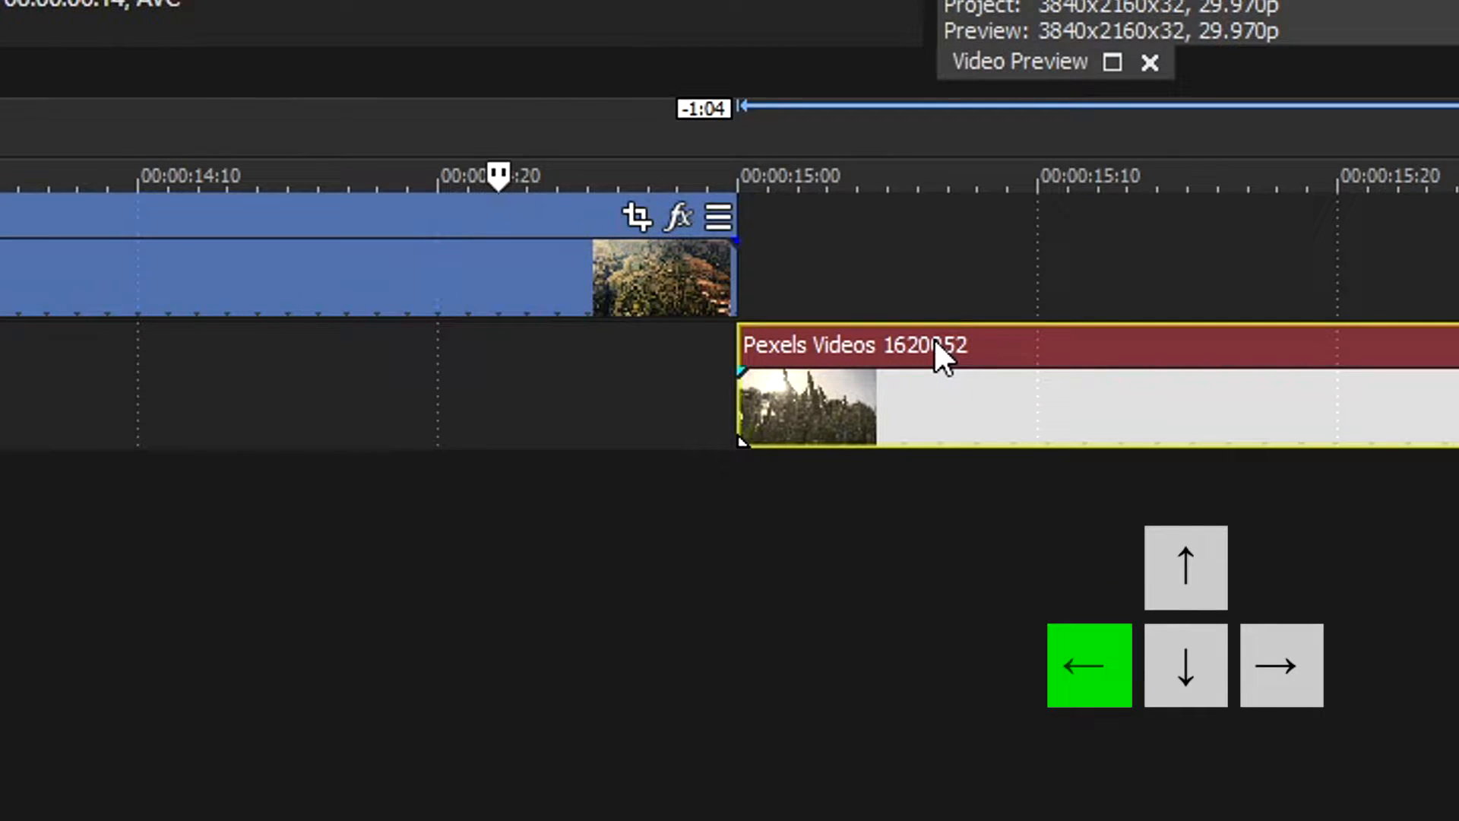
key("Left")
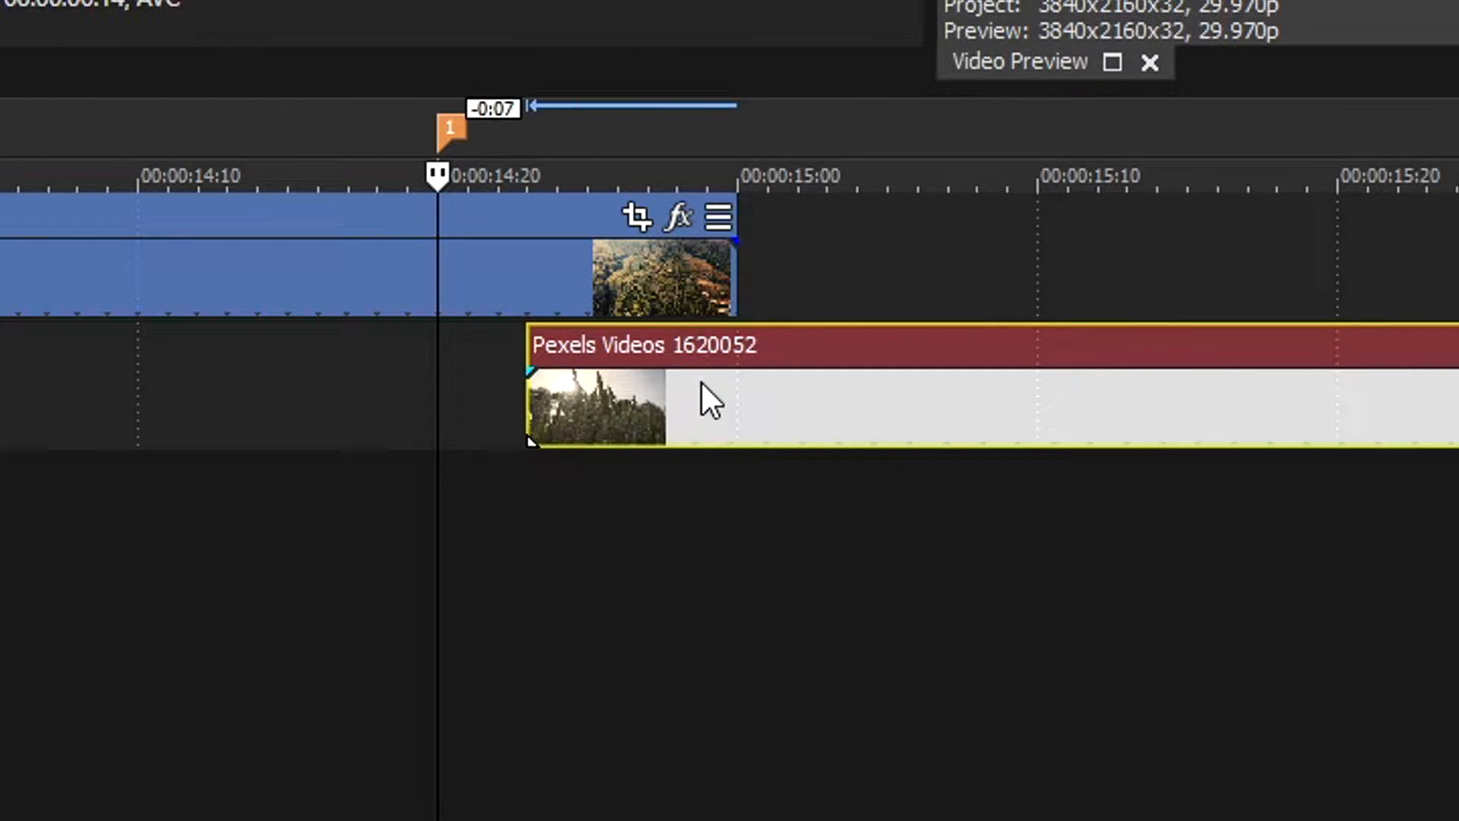
left_click_drag(712, 401, 443, 404)
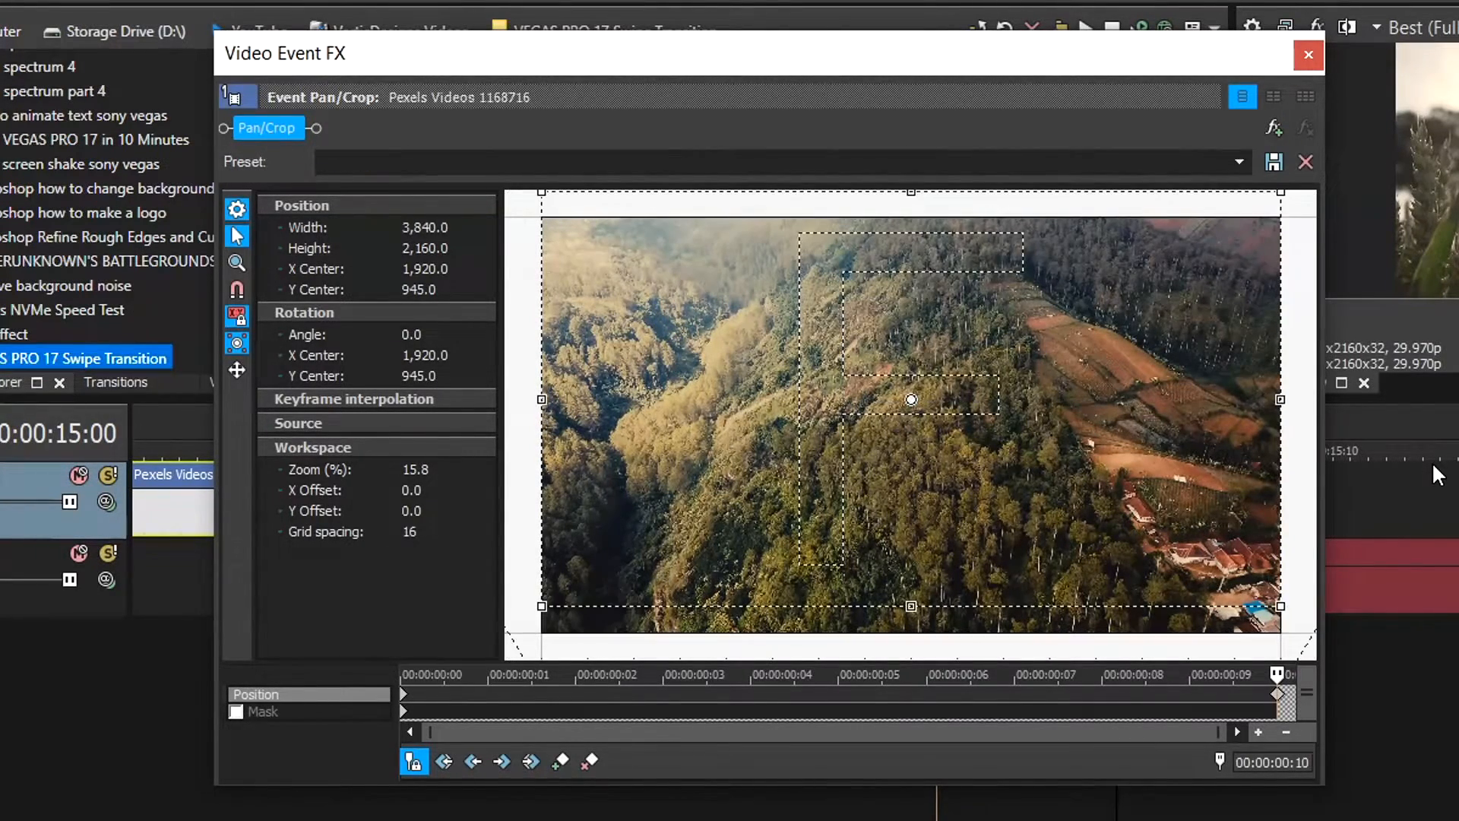
Shift the aerial tail's end-keyframe frame upward and ease the first keyframe's interpolation.
left_click_drag(911, 399, 910, 244)
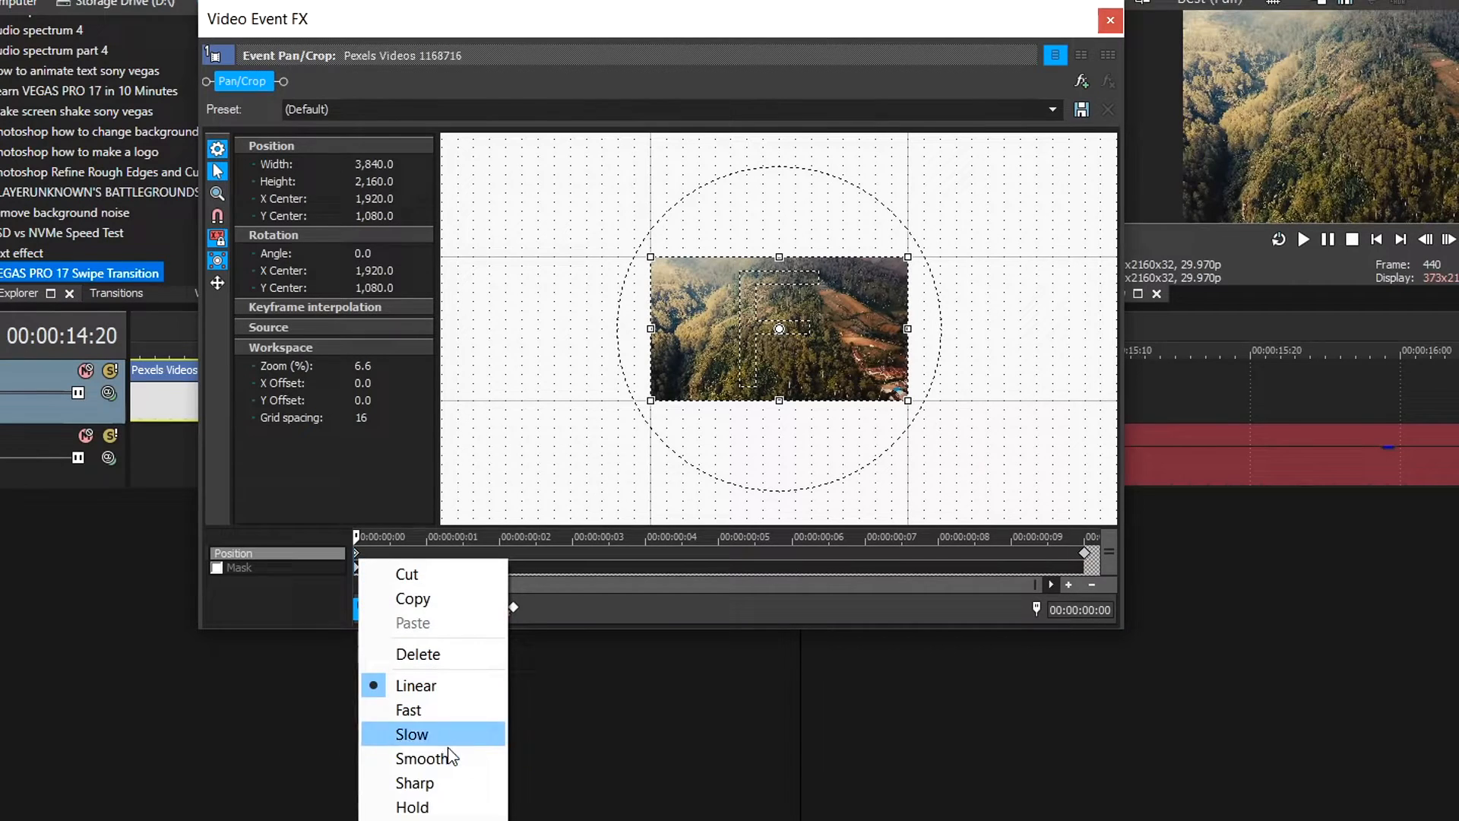
left_click(1110, 20)
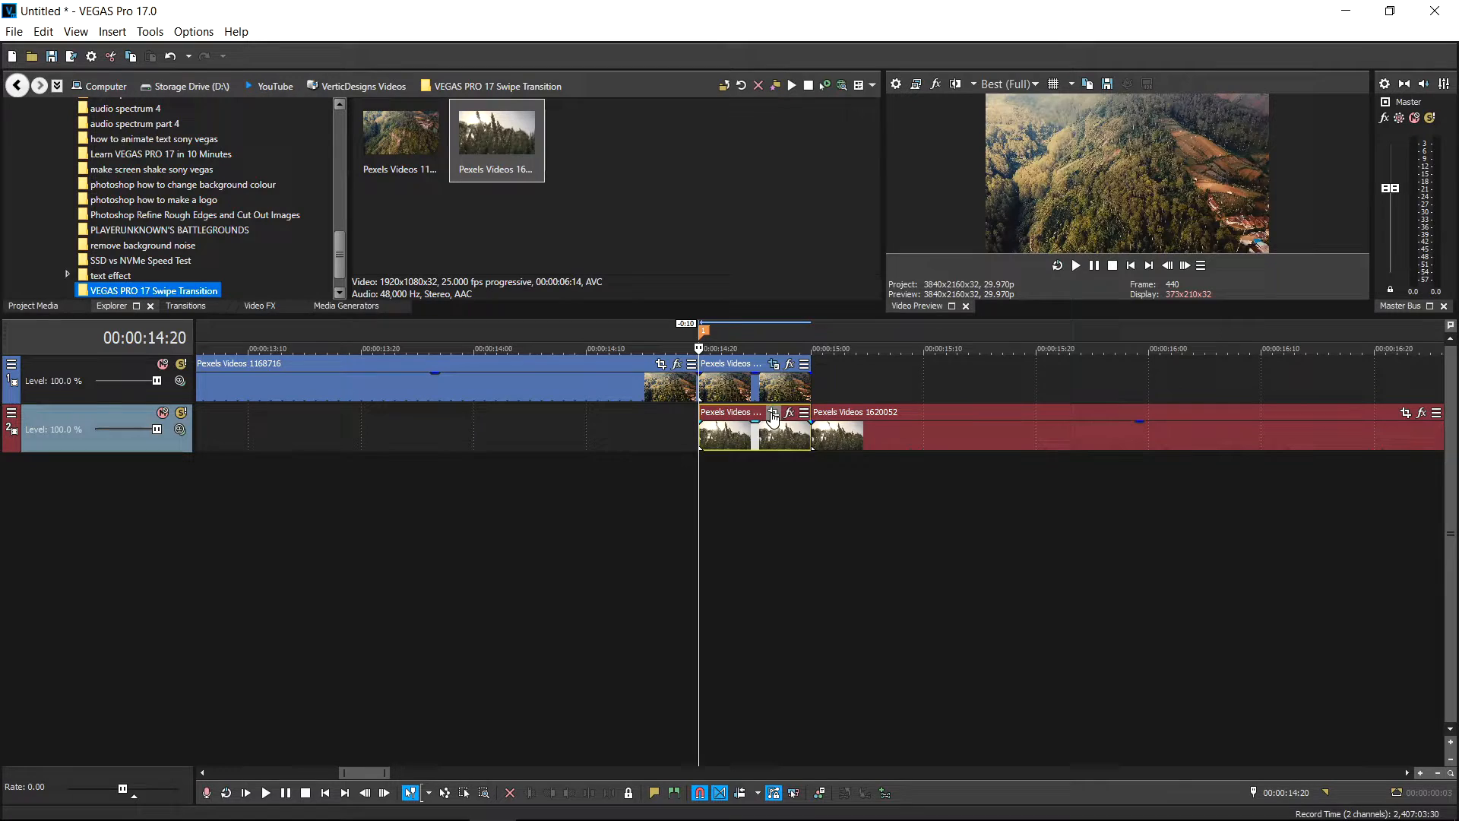
Offset the wheat section's first Pan/Crop keyframe vertically and set its interpolation type.
left_click(771, 413)
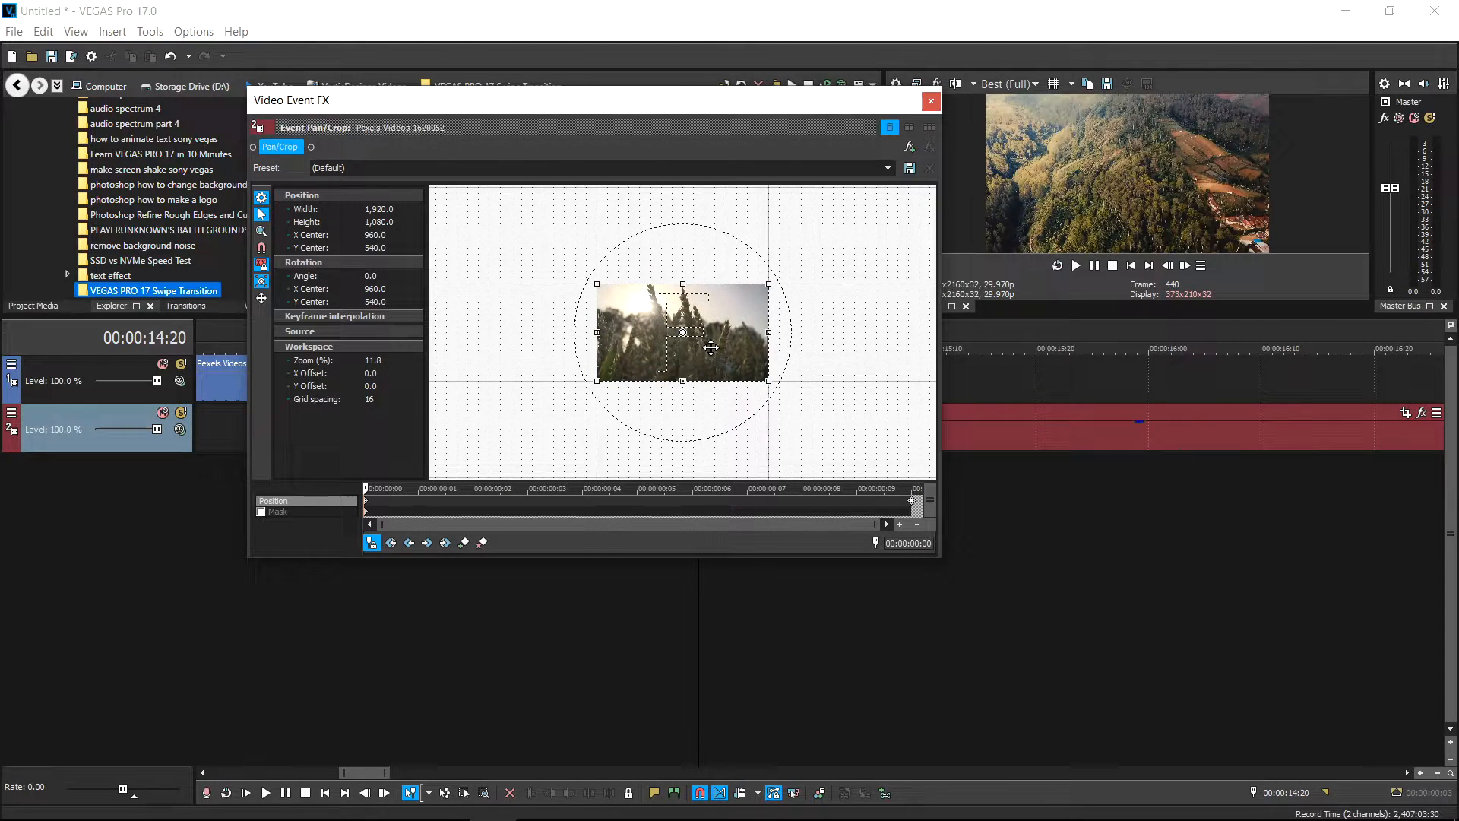
mouse_move(919, 381)
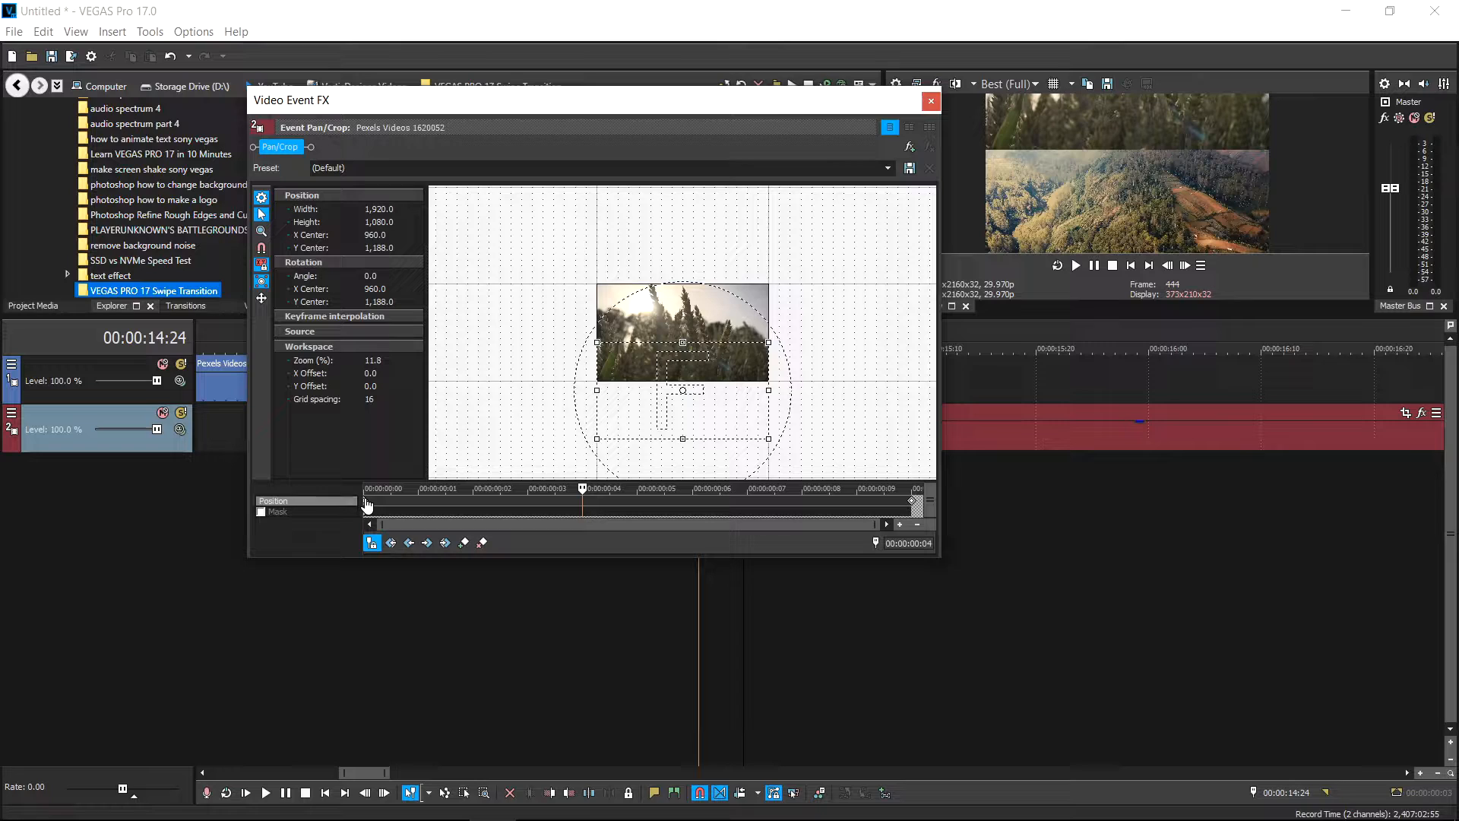
right_click(366, 502)
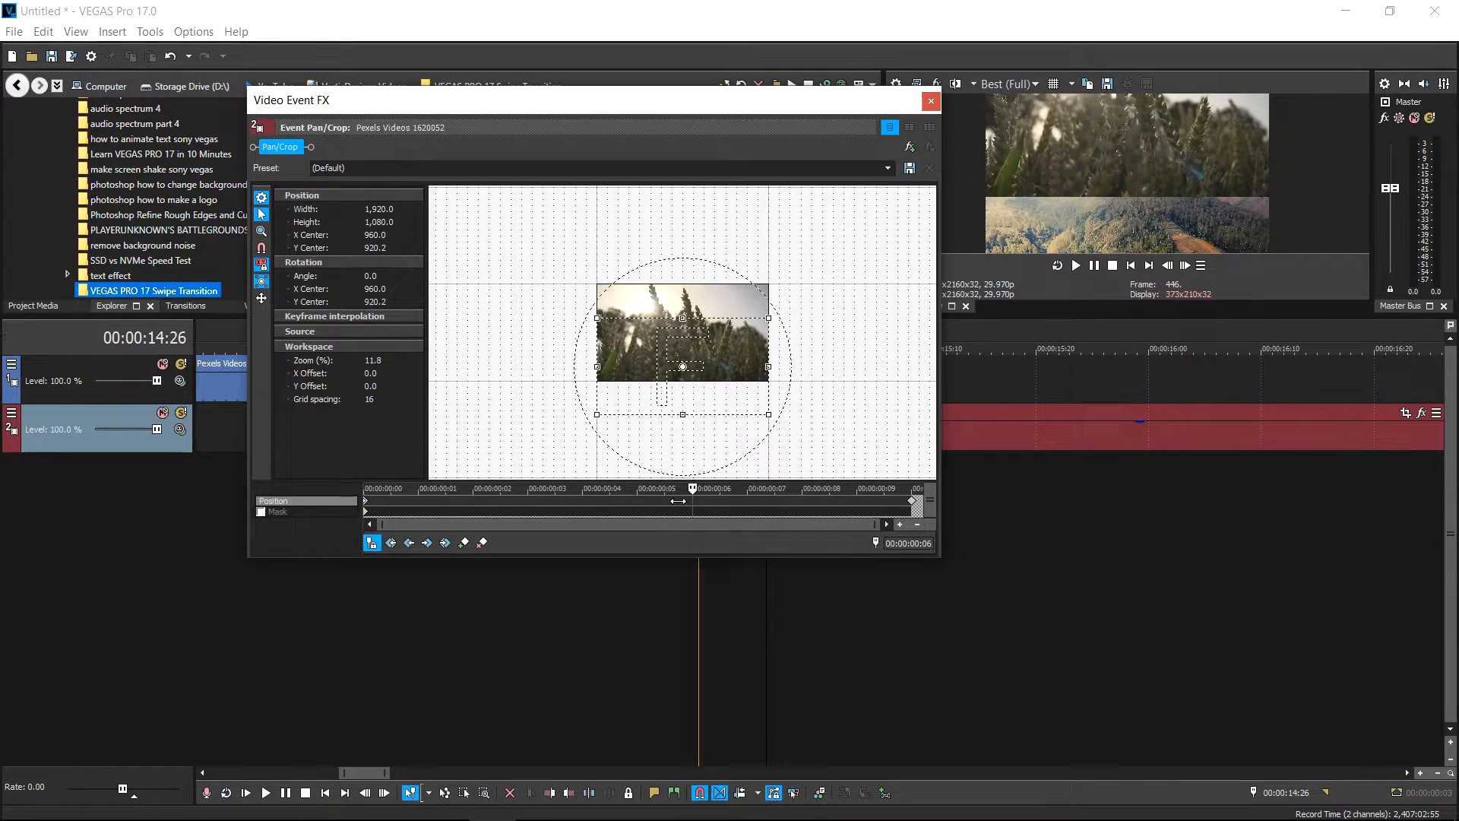
left_click(929, 100)
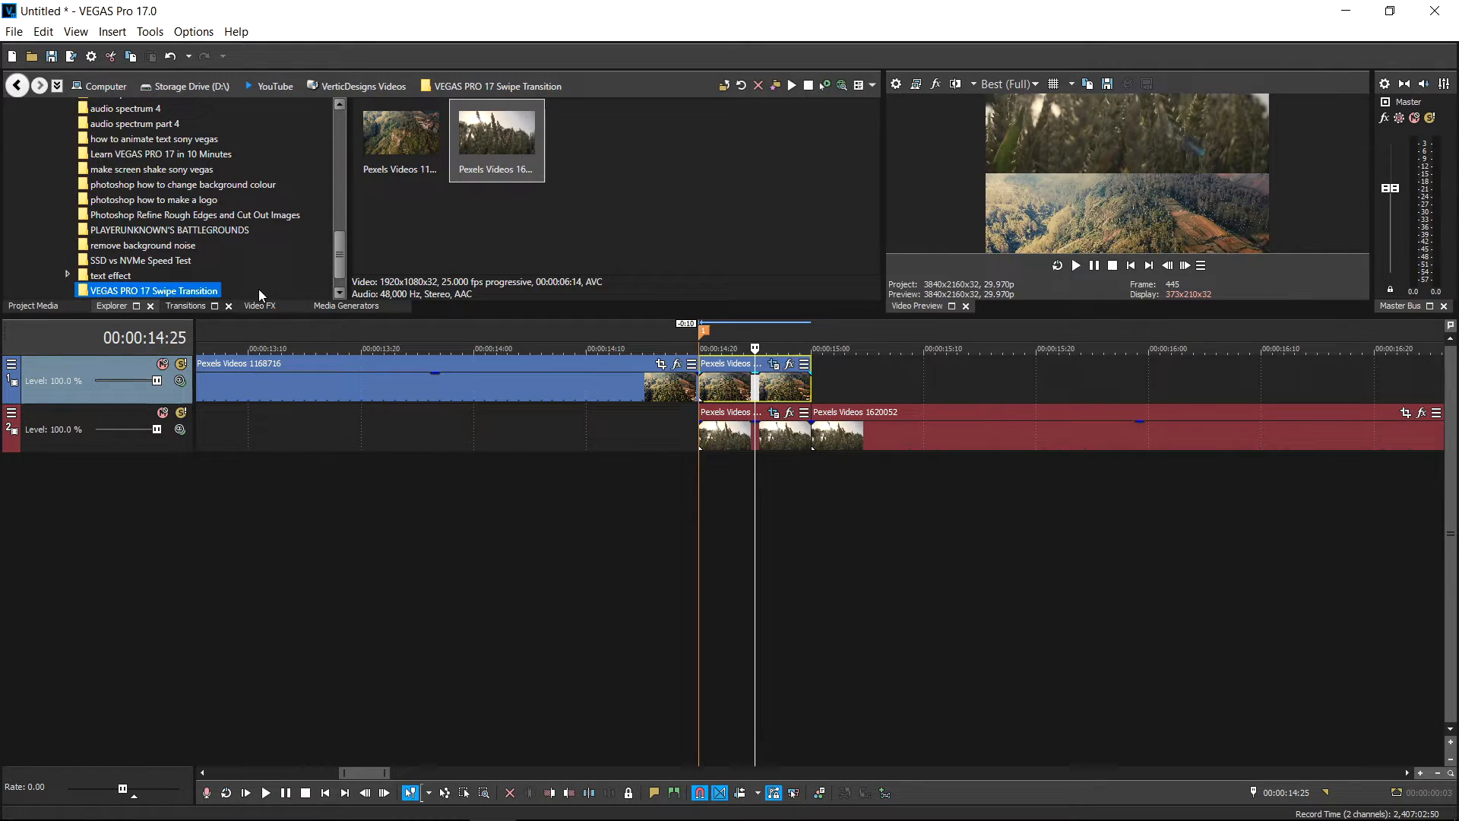
Apply Linear Blur to the aerial tail and make its Amount animatable.
left_click(259, 306)
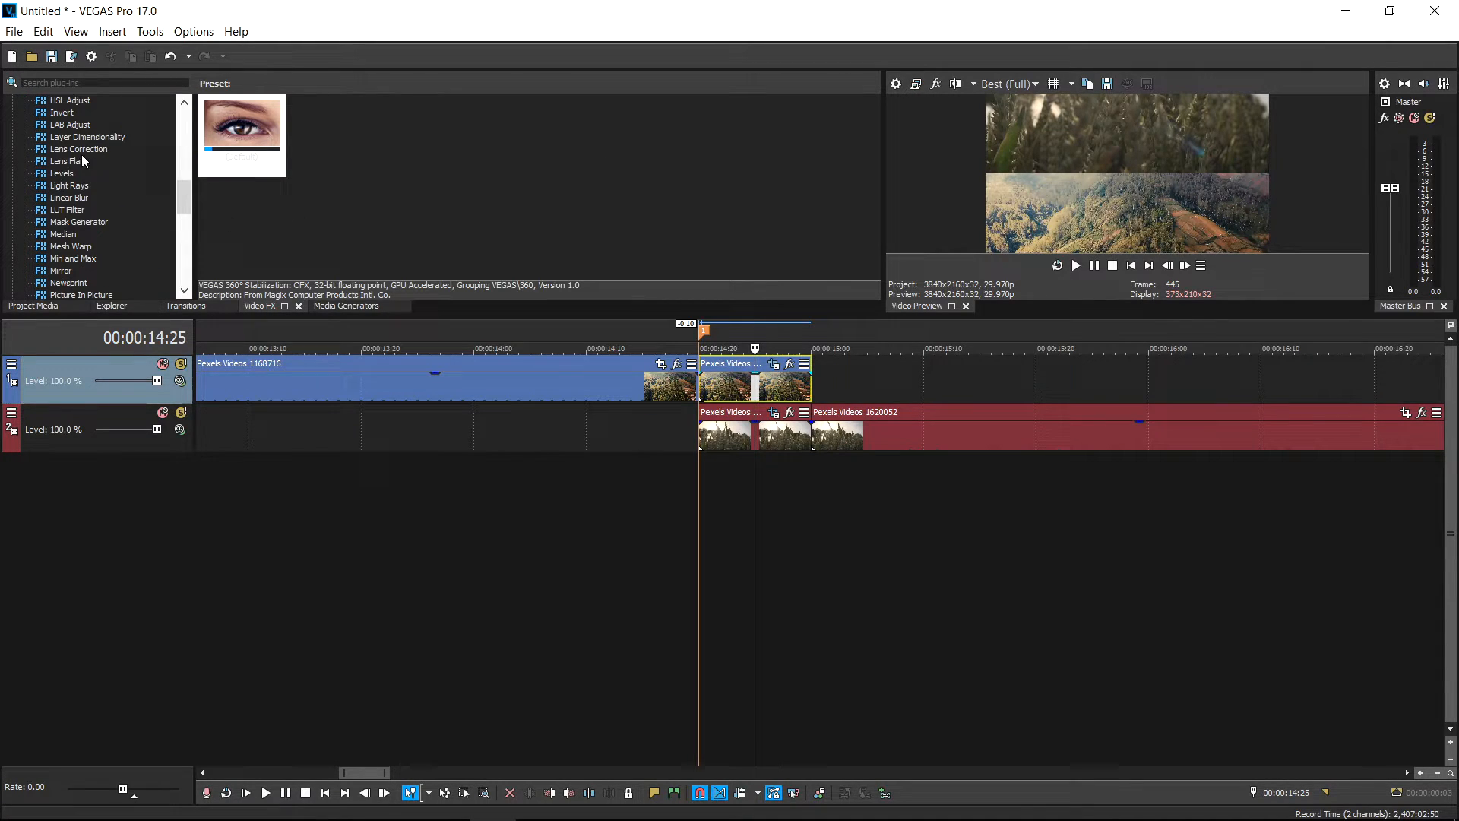
left_click(69, 197)
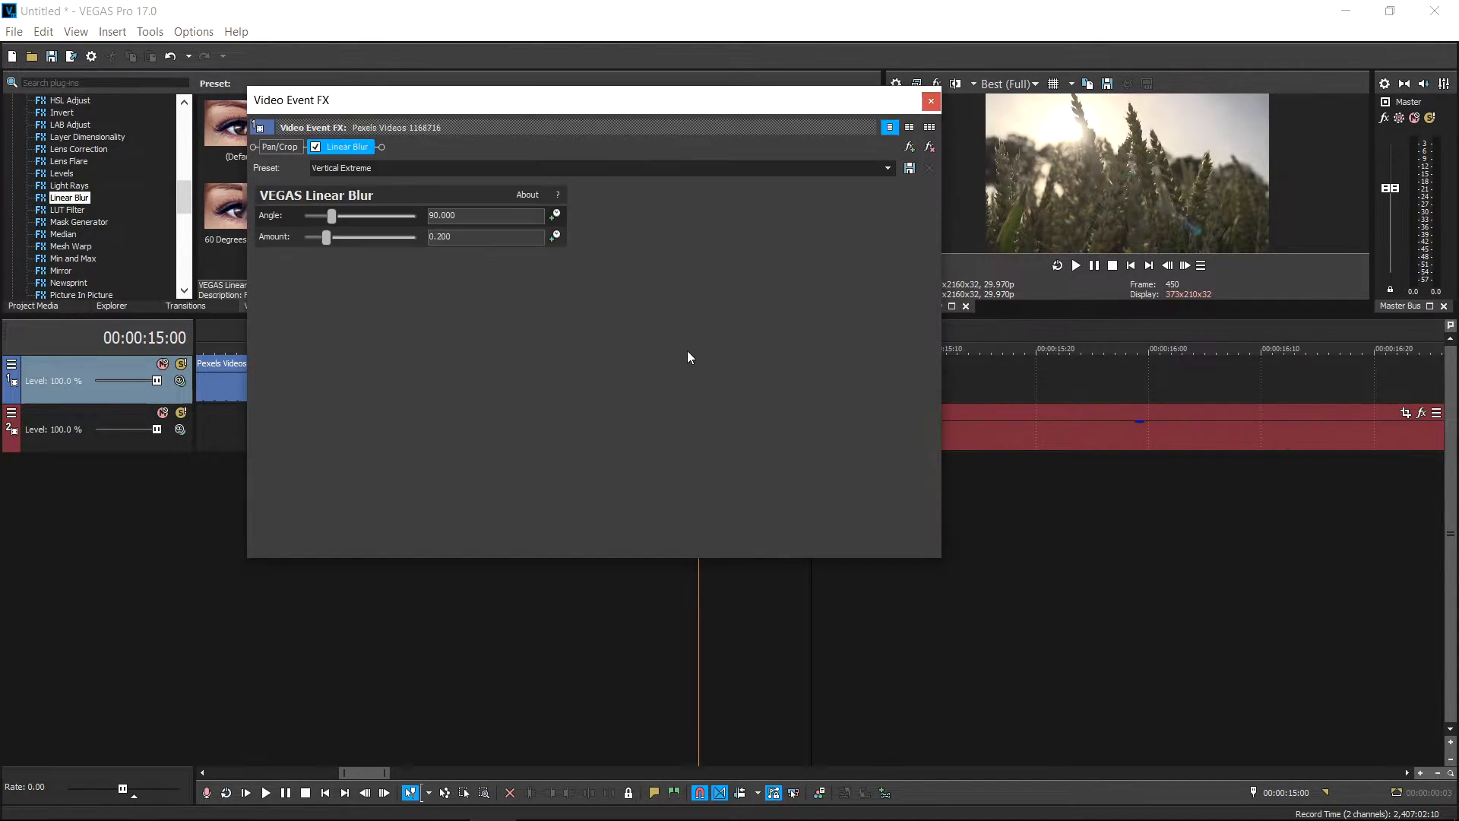
mouse_move(572, 247)
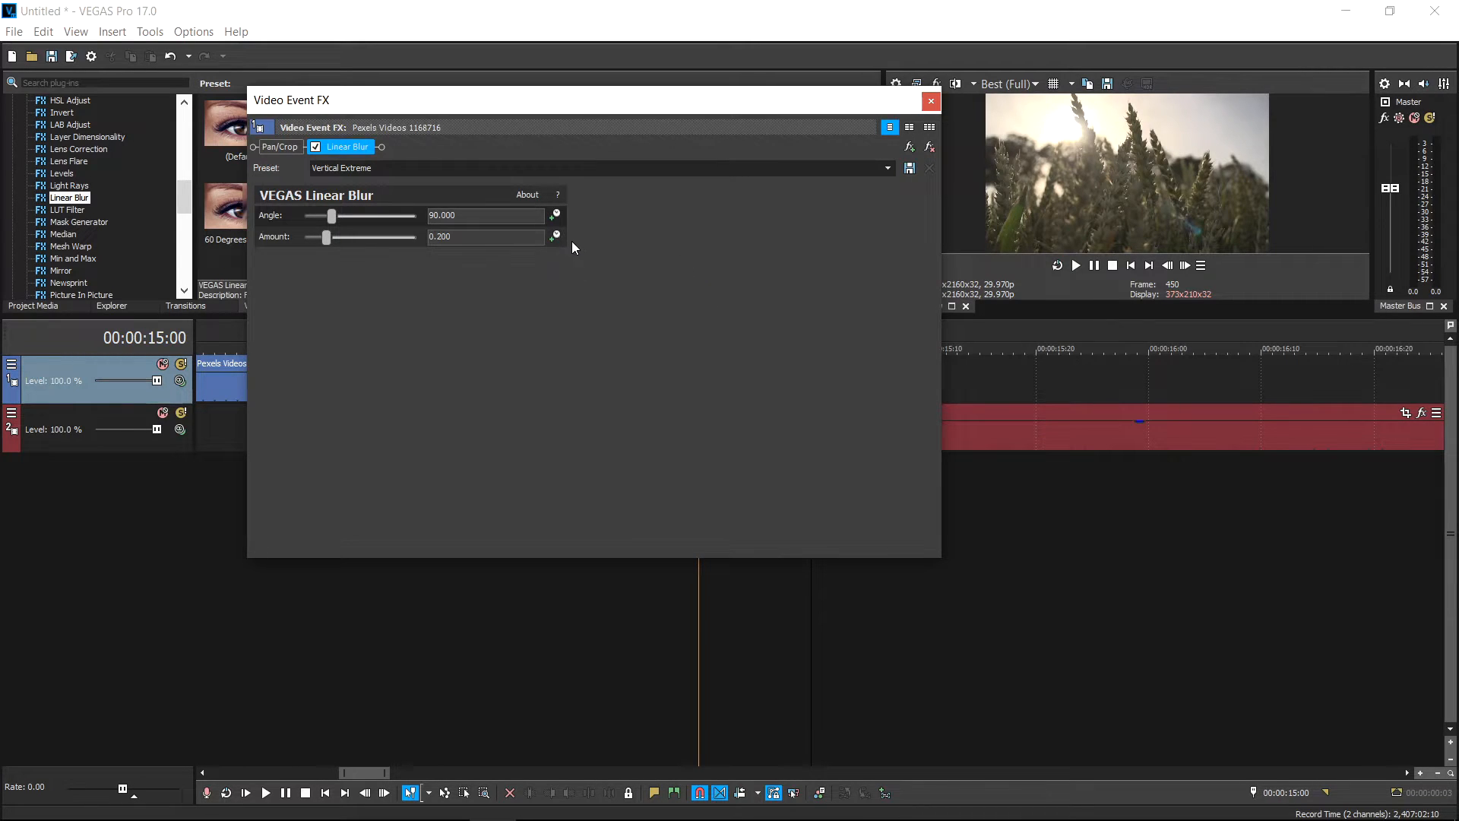
mouse_move(555, 237)
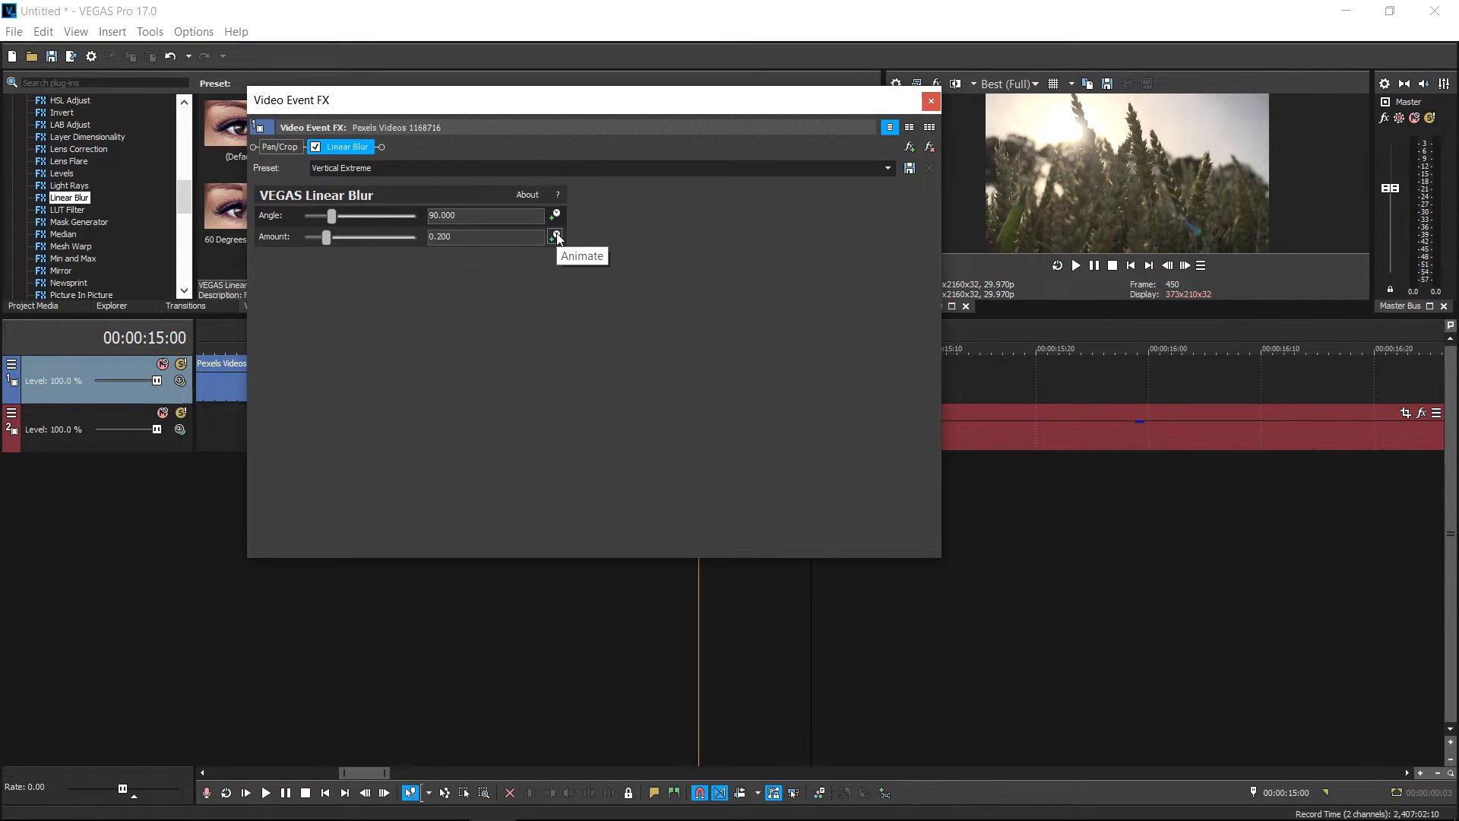
left_click(555, 236)
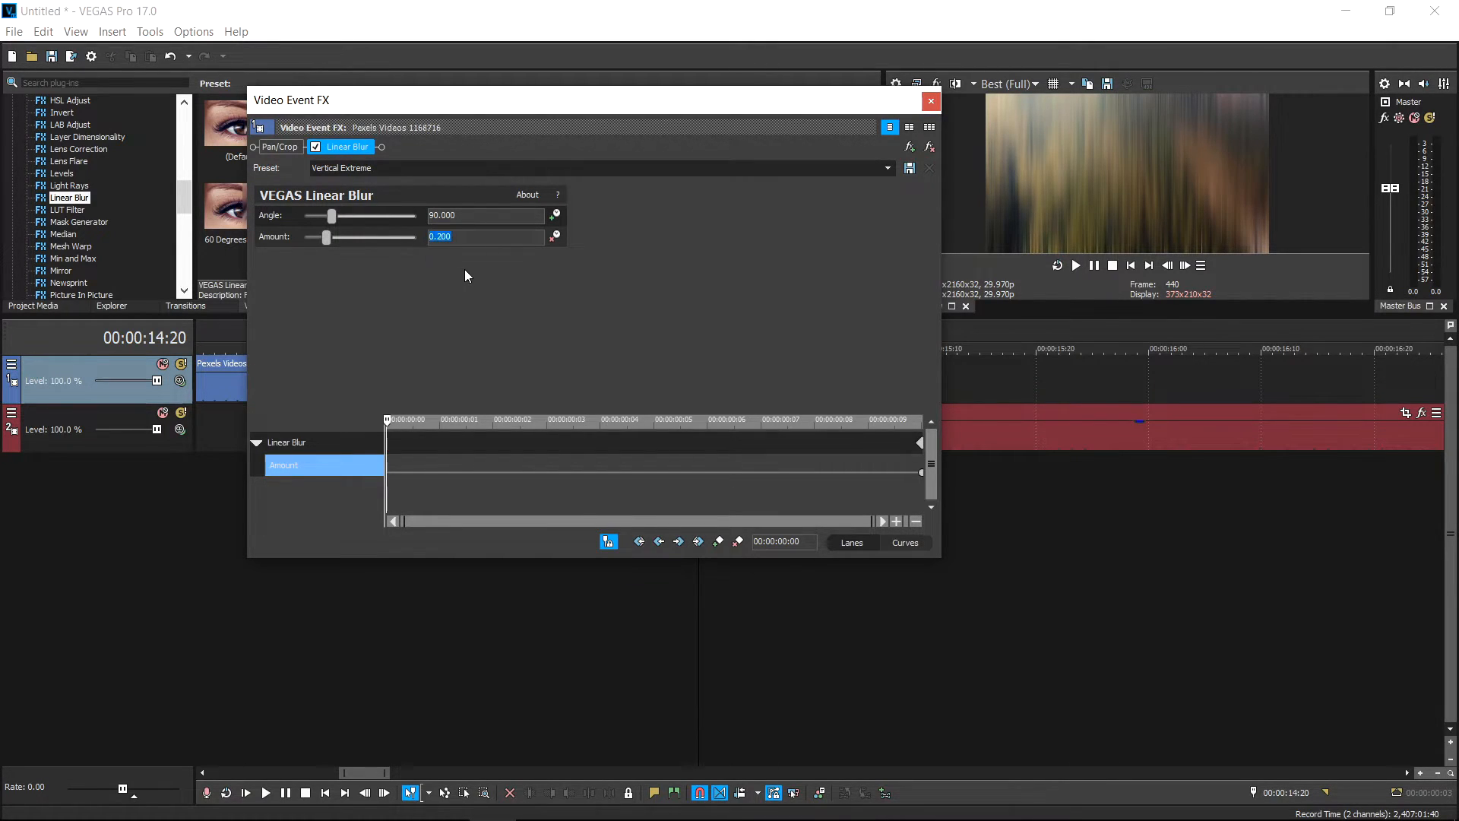
Drag the first blur keyframe to 0 and set it to Fast Fade.
left_click_drag(325, 236, 303, 237)
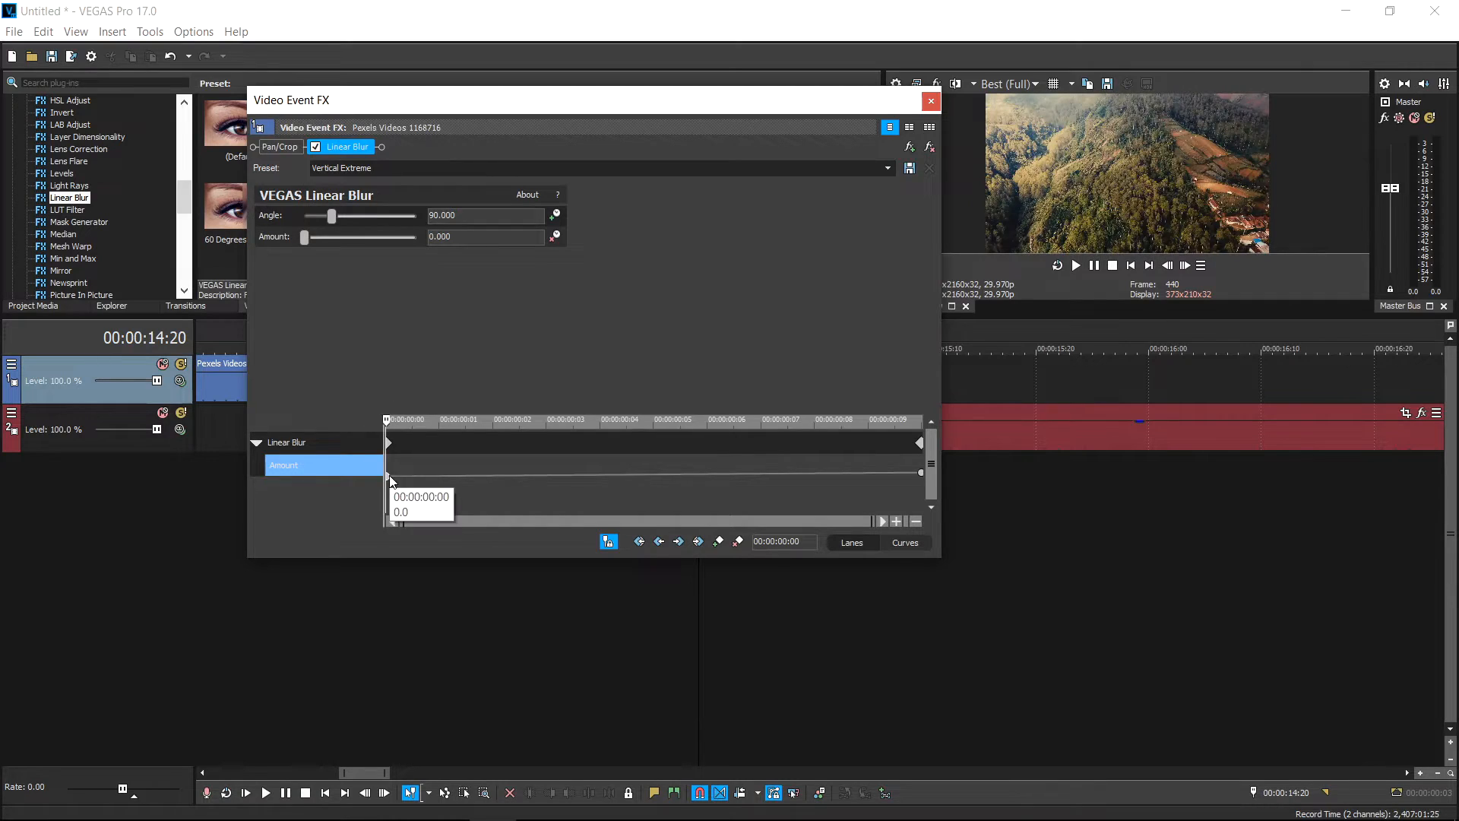
right_click(390, 481)
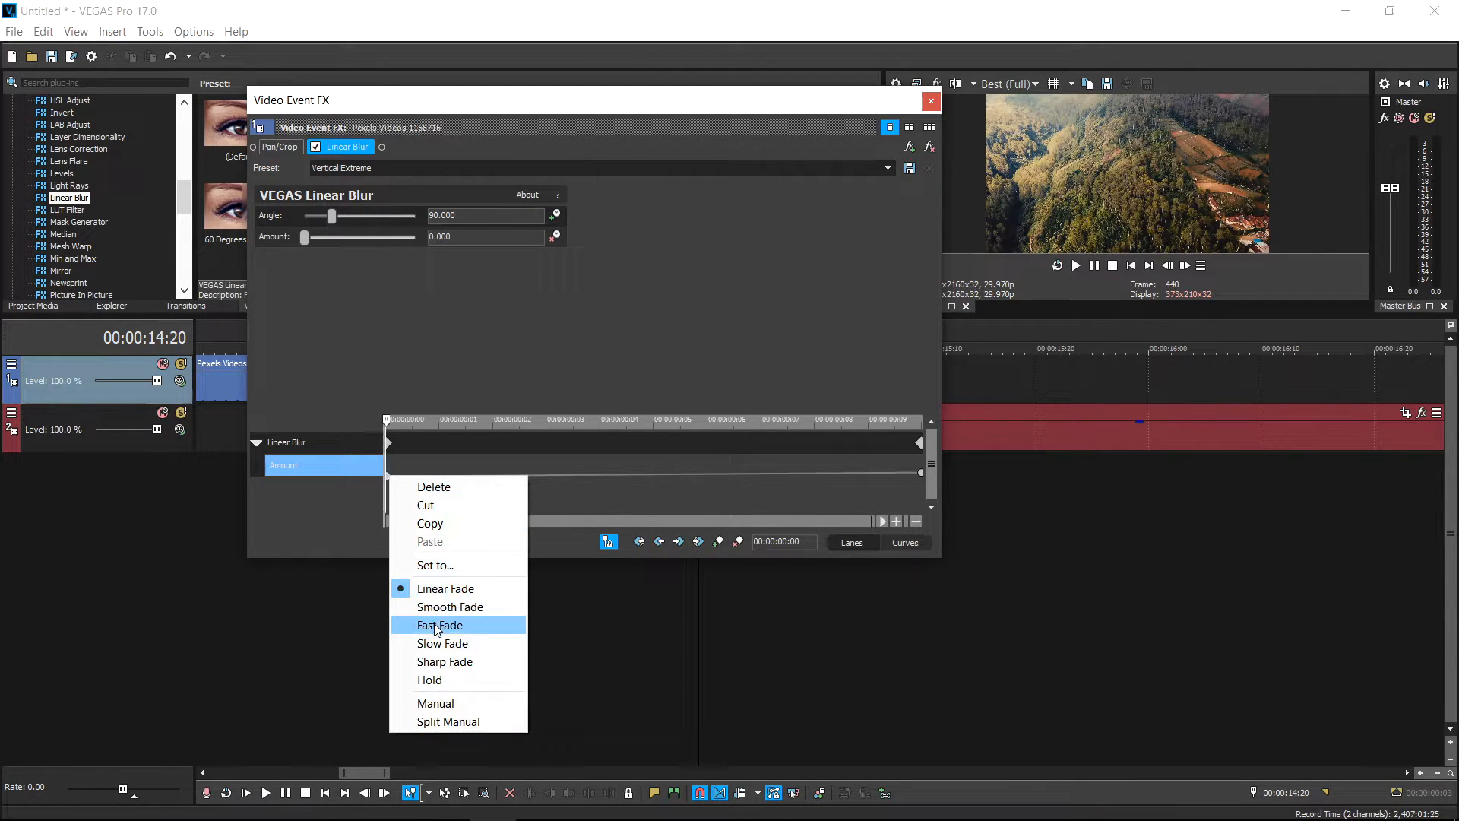
left_click(929, 101)
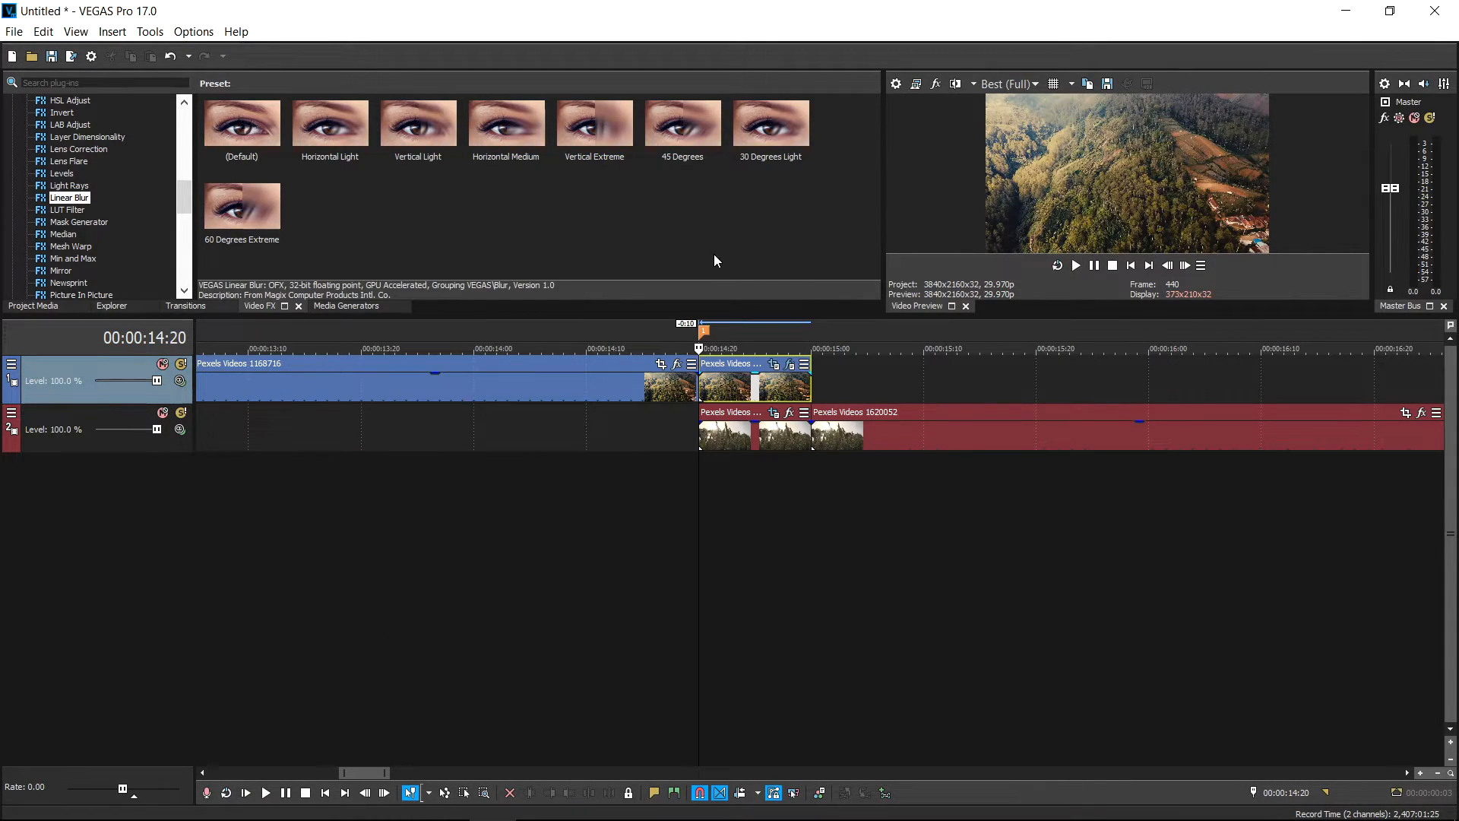
Add an end blur keyframe on the wheat section and open its interpolation options.
left_click(593, 123)
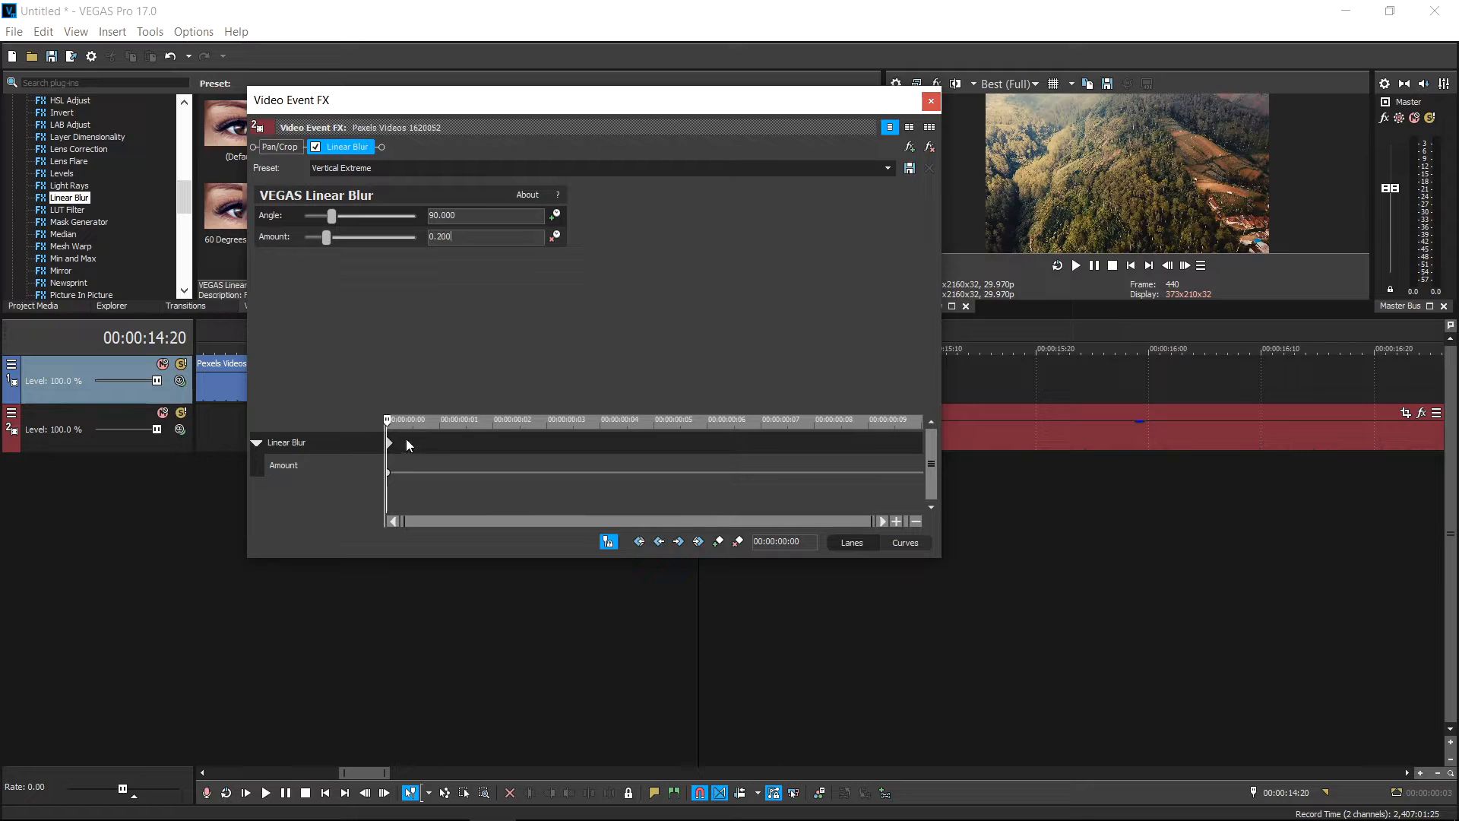
mouse_move(667, 432)
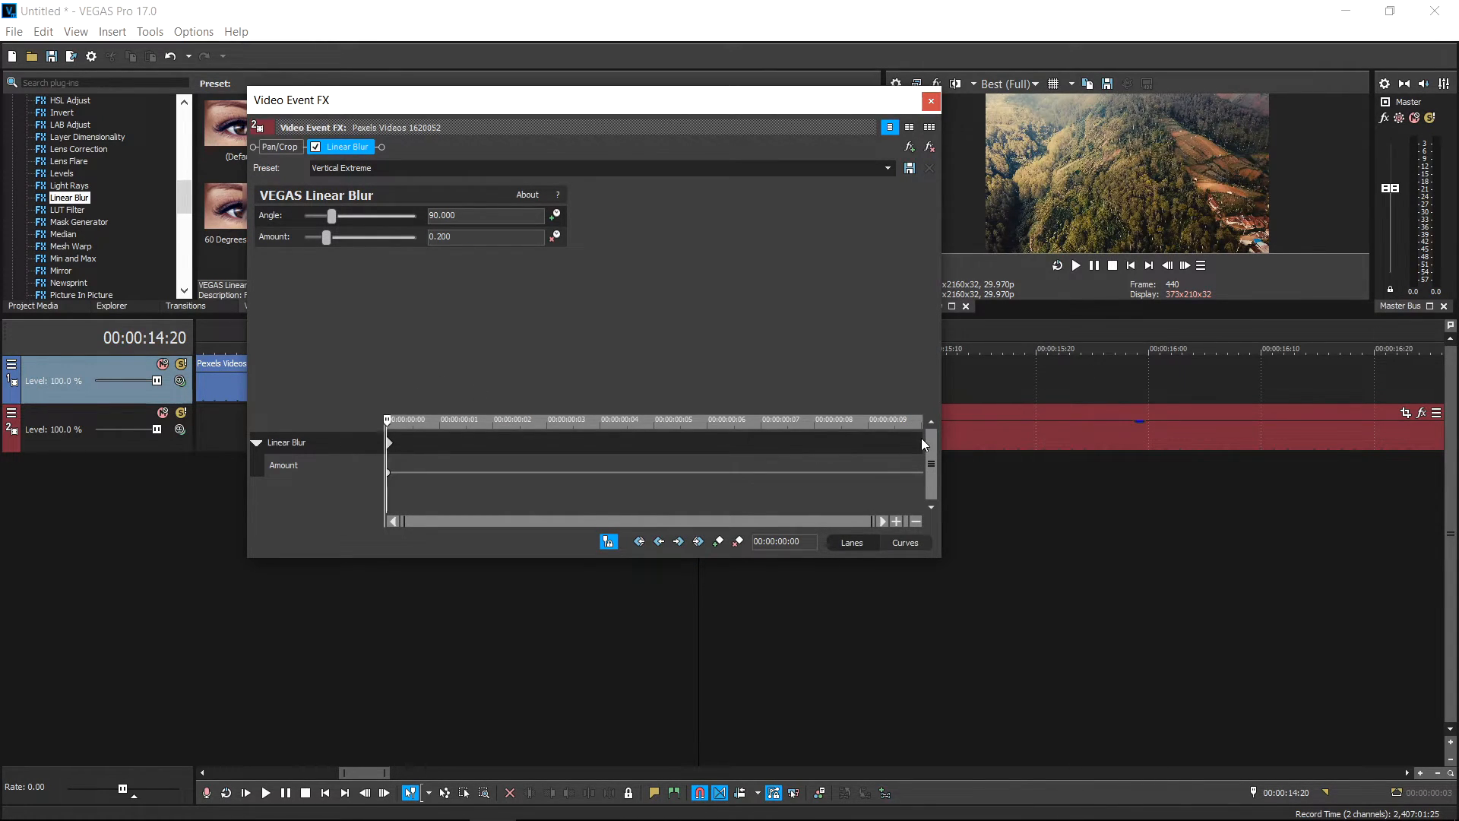
left_click(283, 464)
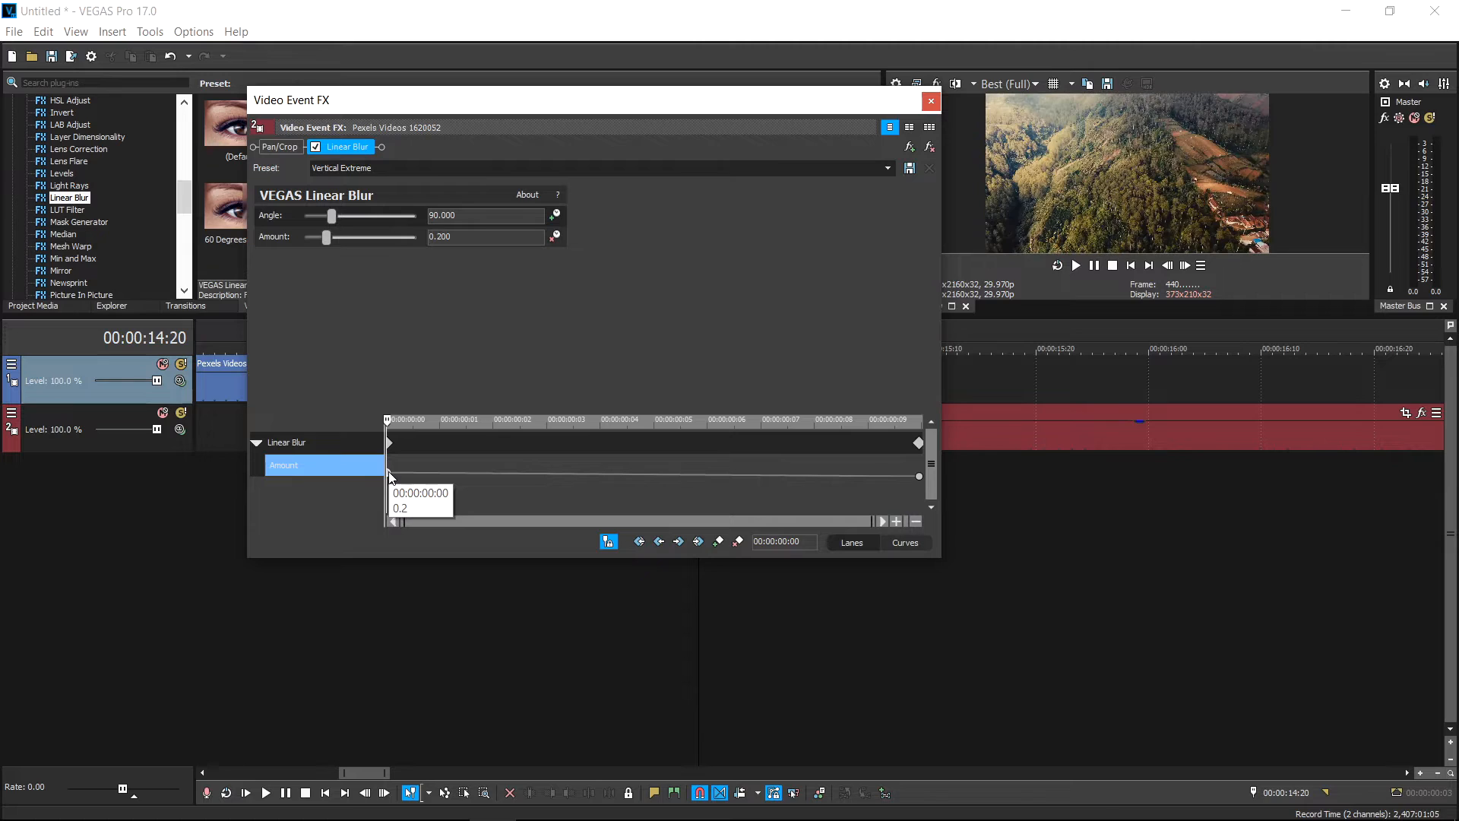
right_click(389, 476)
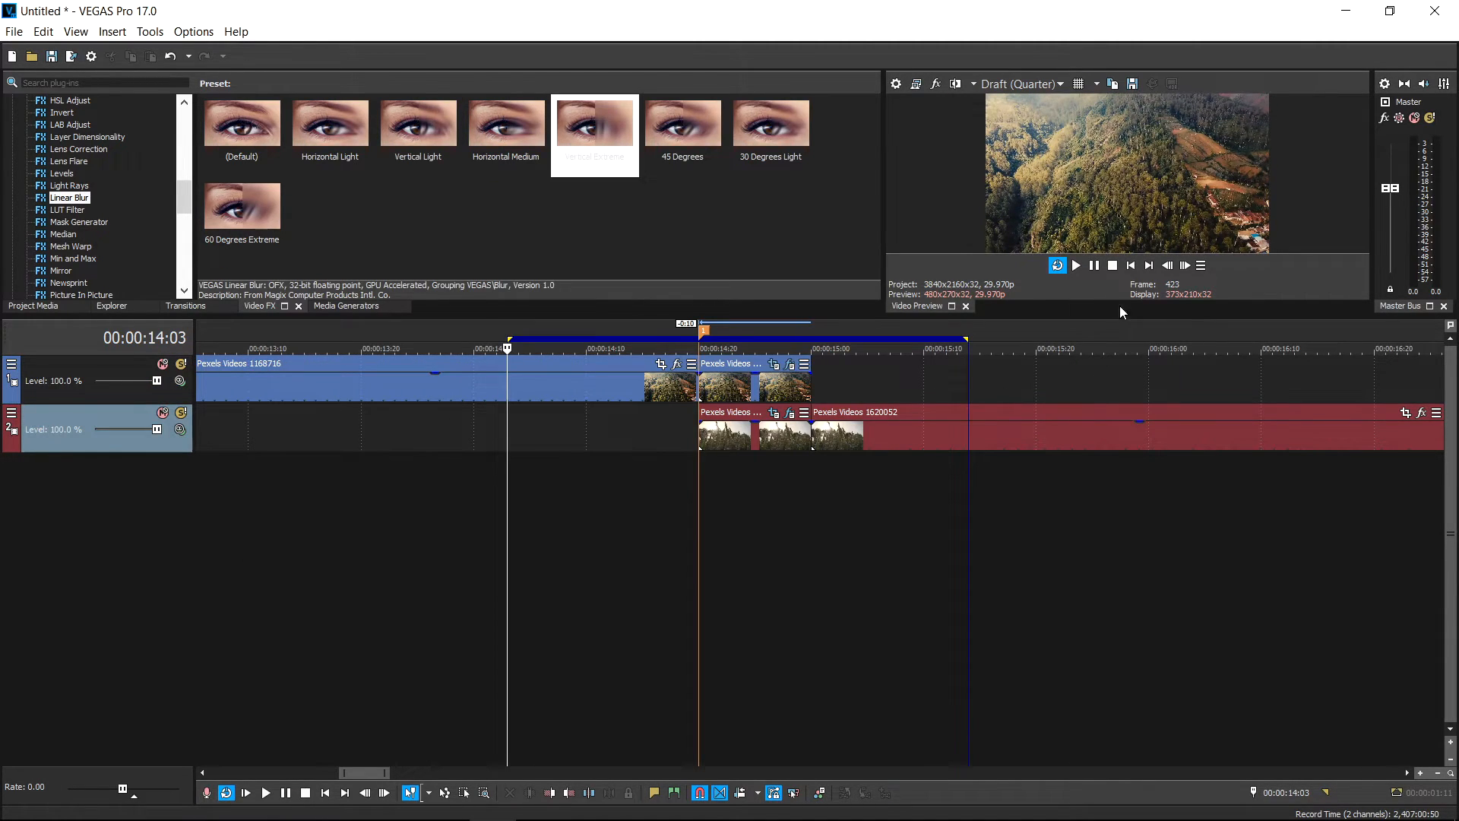
left_click(1074, 265)
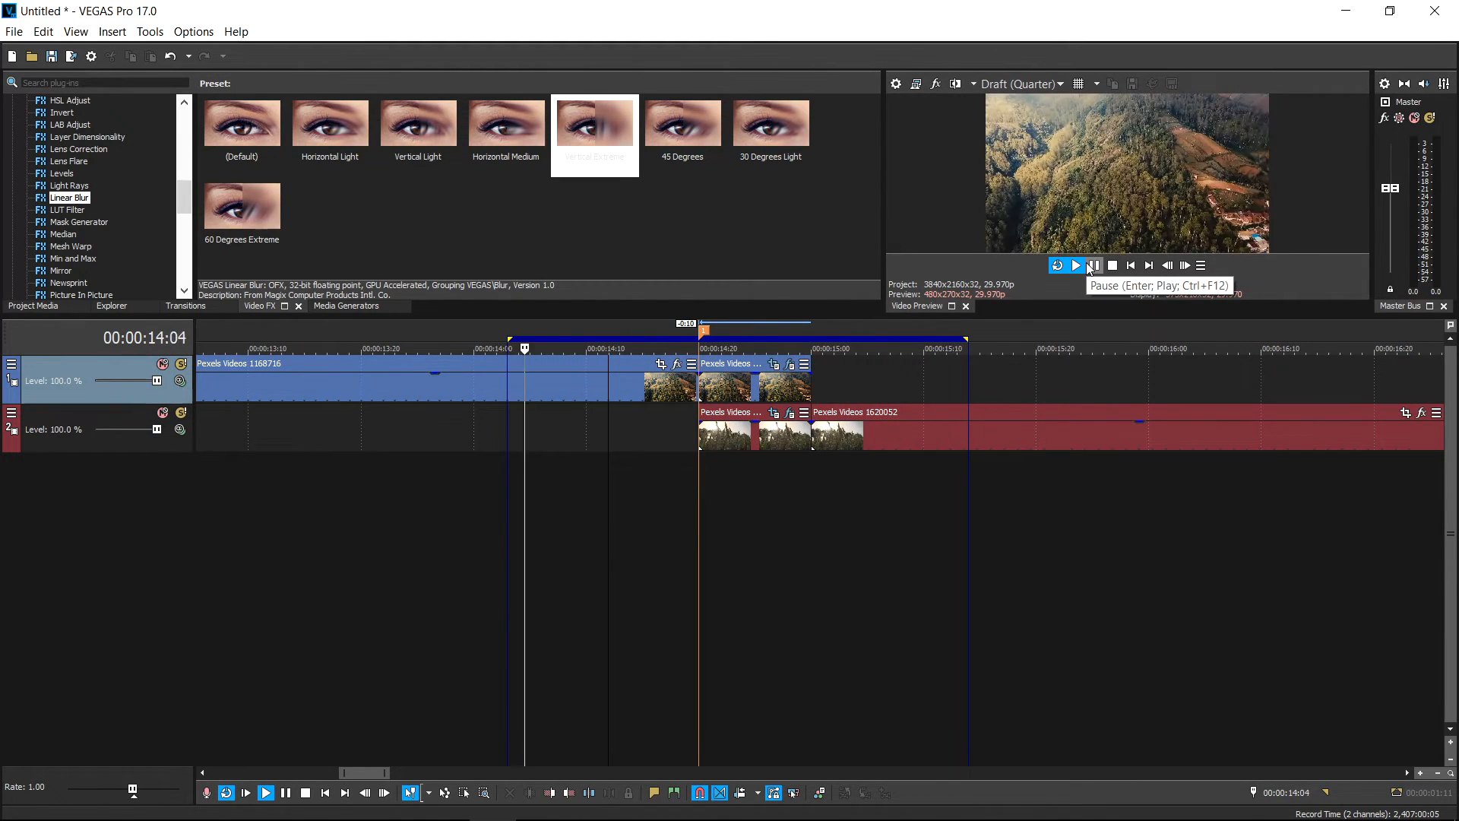
left_click(1093, 266)
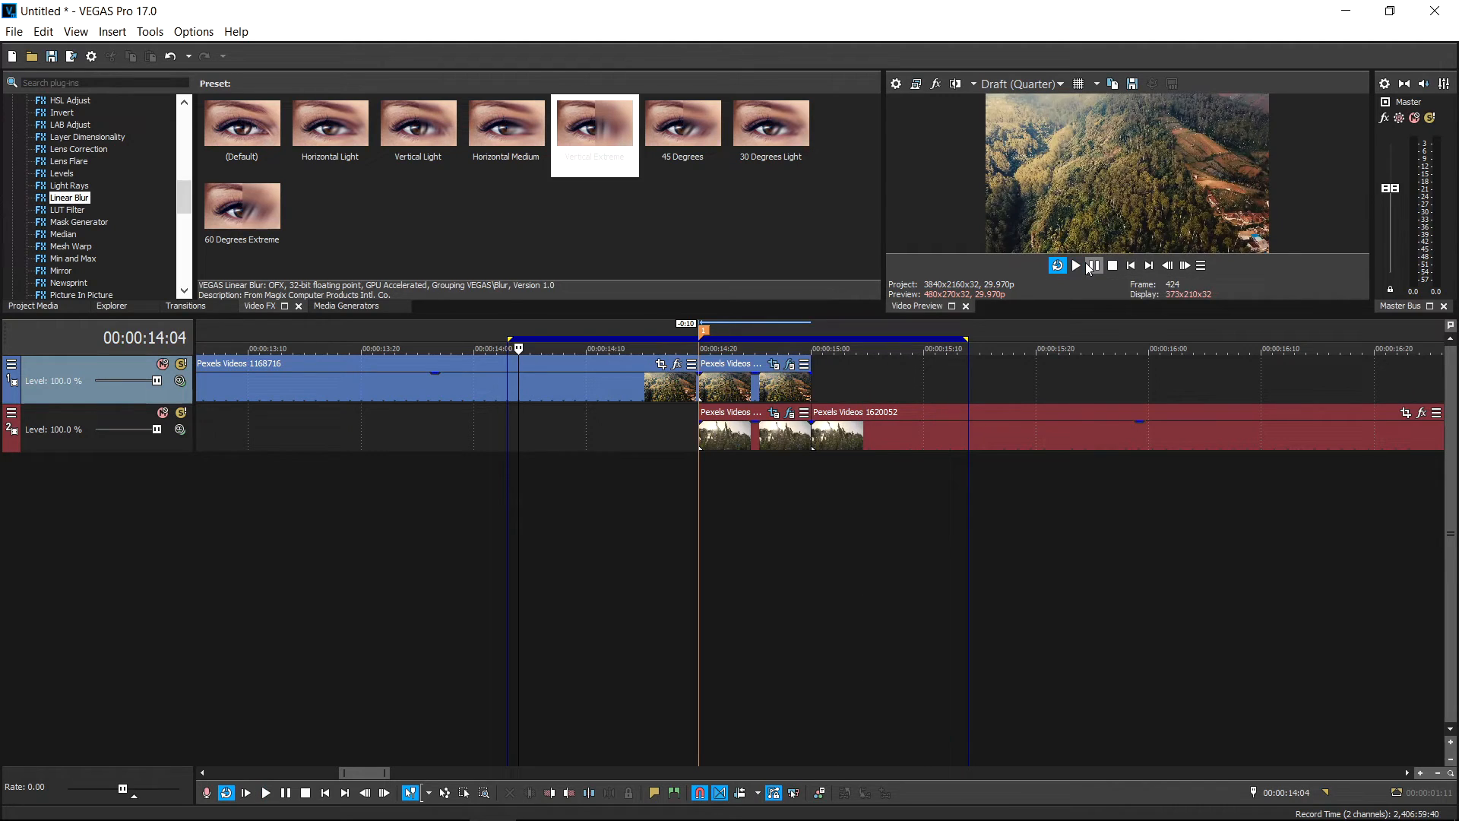